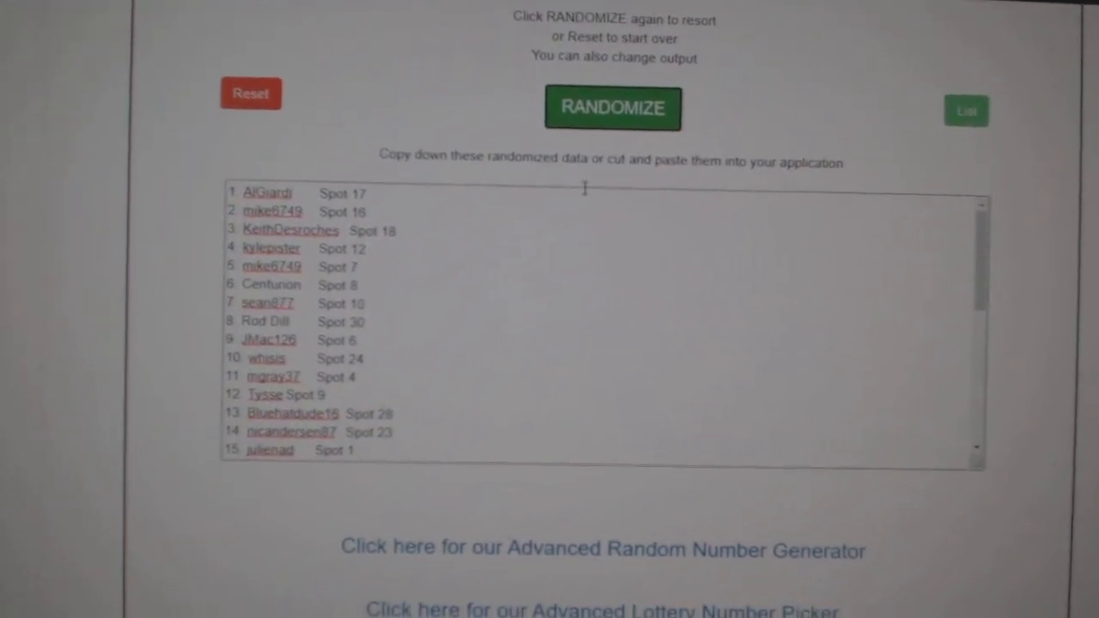
# Step: Reshuffle the participant-with-spot list, then randomize the hockey team names (Vegas first)
pyautogui.click(611, 106)
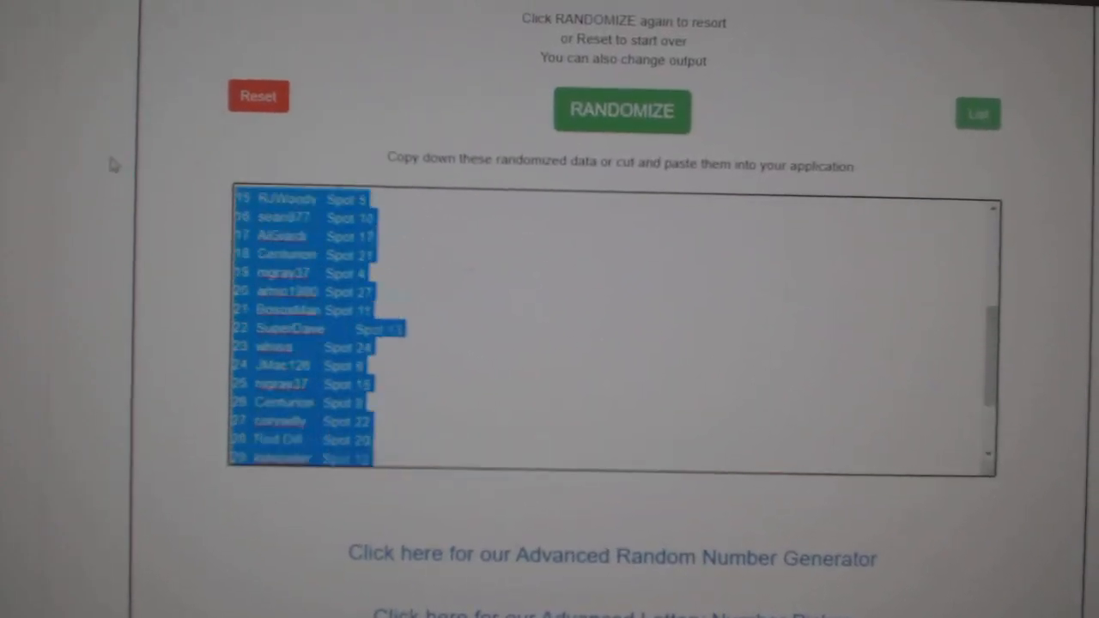
pyautogui.click(621, 109)
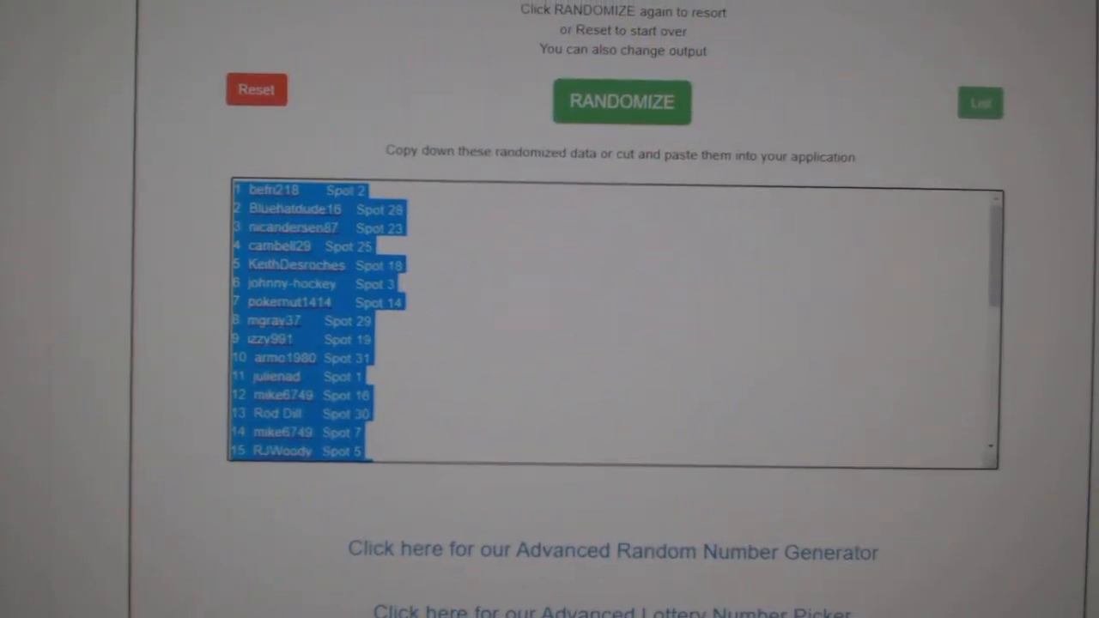
pyautogui.click(621, 101)
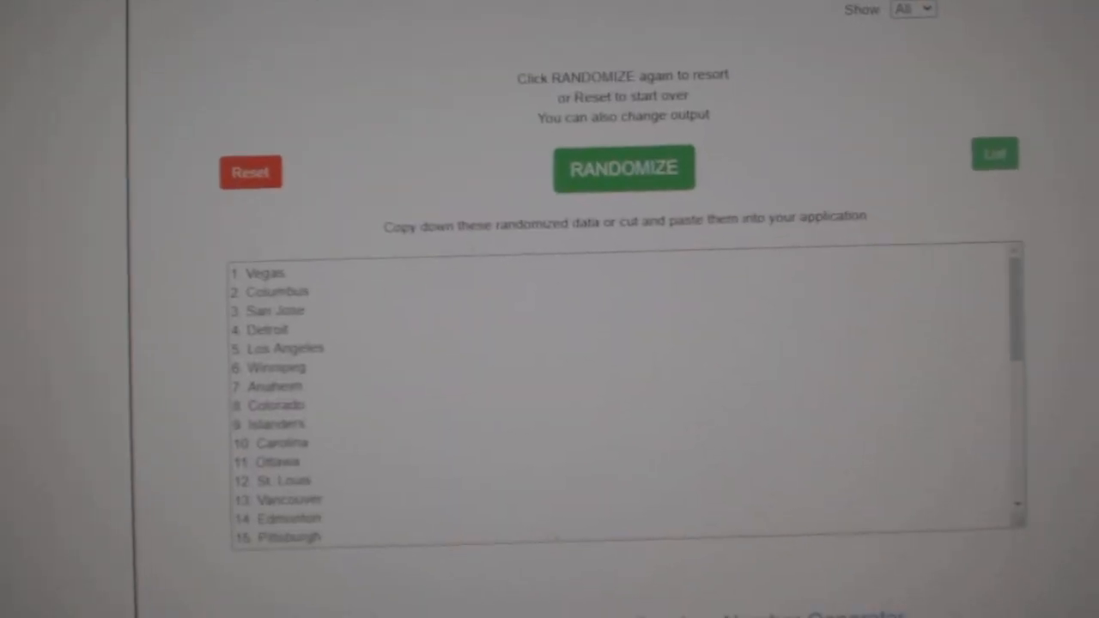
# Step: Reshuffle the team names so the order begins Los Angeles, Montreal, Islanders
pyautogui.click(625, 168)
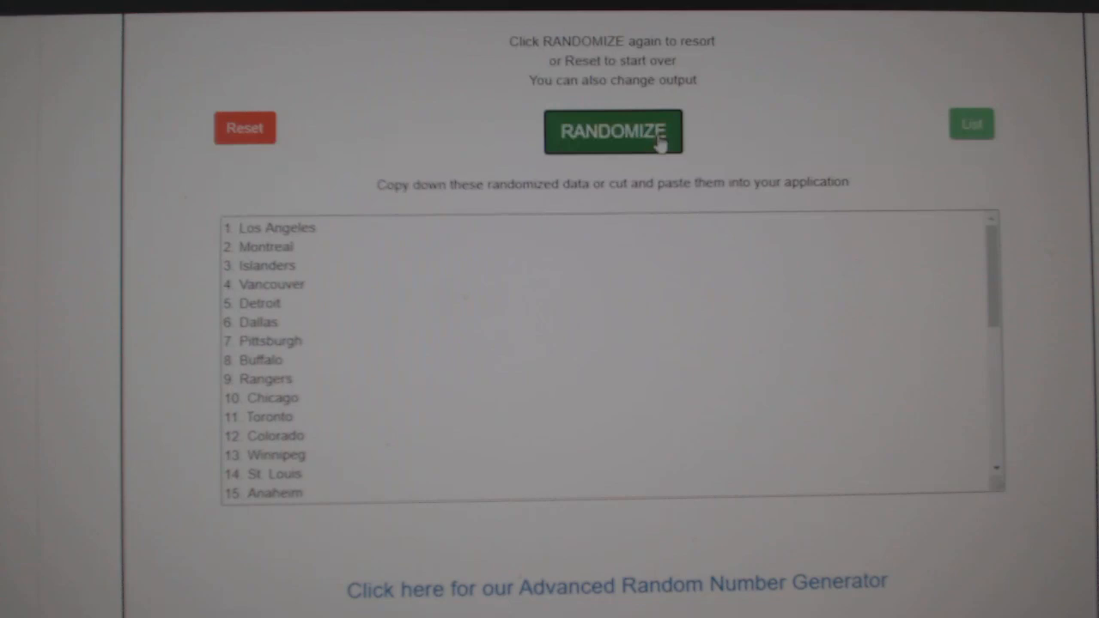
pyautogui.click(611, 132)
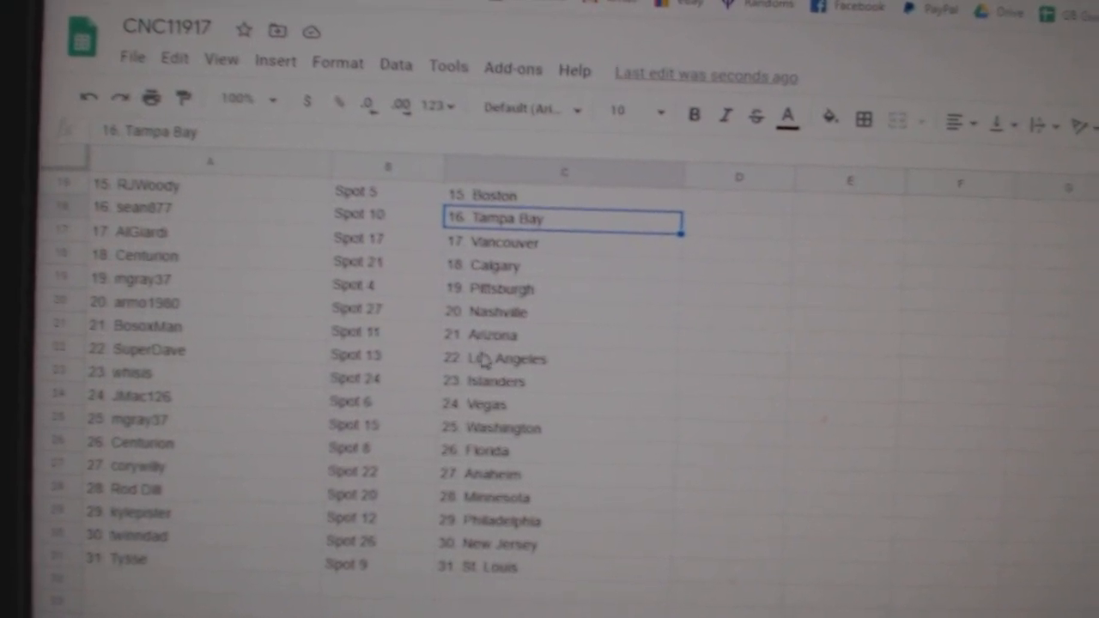
# Step: Place the numbered team names in column C of sheet CNC11917 beside names and spots
pyautogui.click(491, 381)
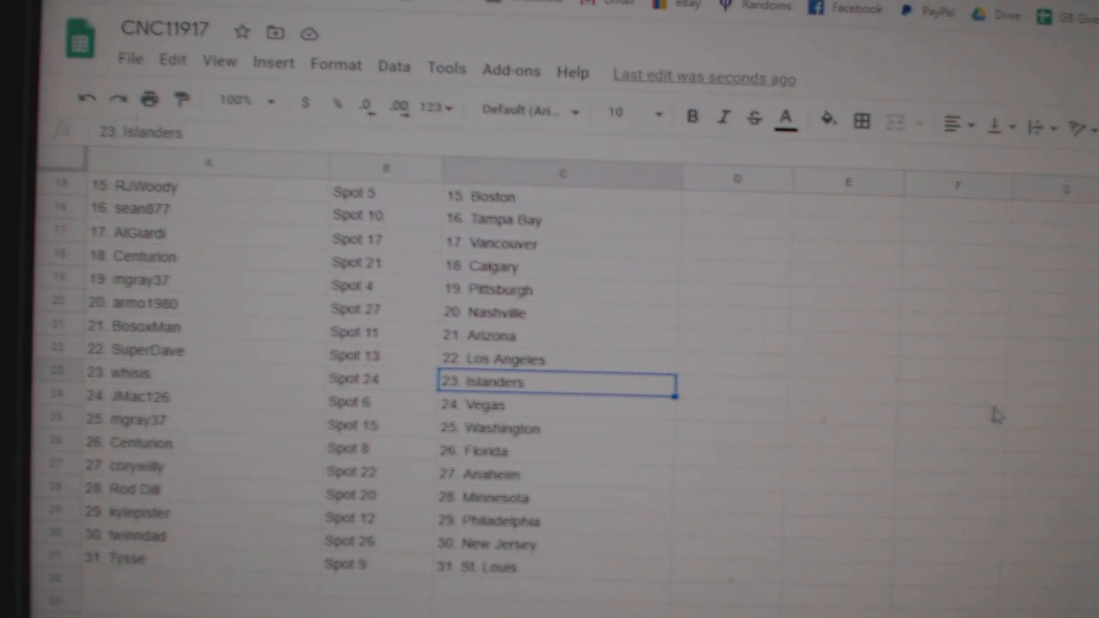